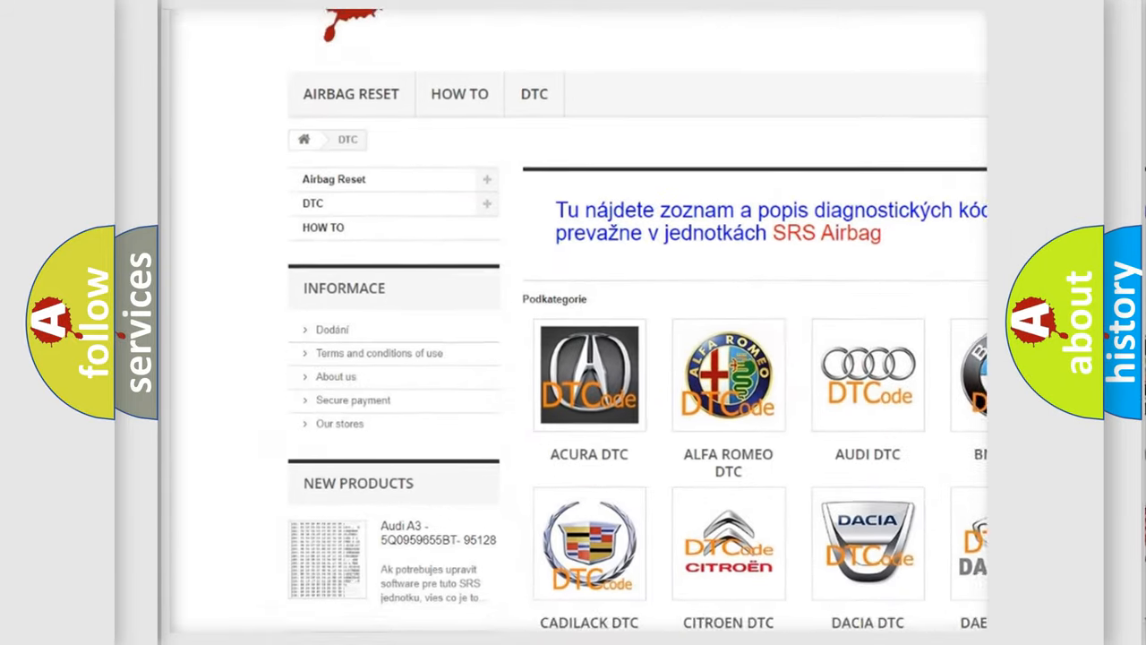
# Scroll through the Hyundai DTC list to the C1688 code card
pyautogui.scroll(-3)
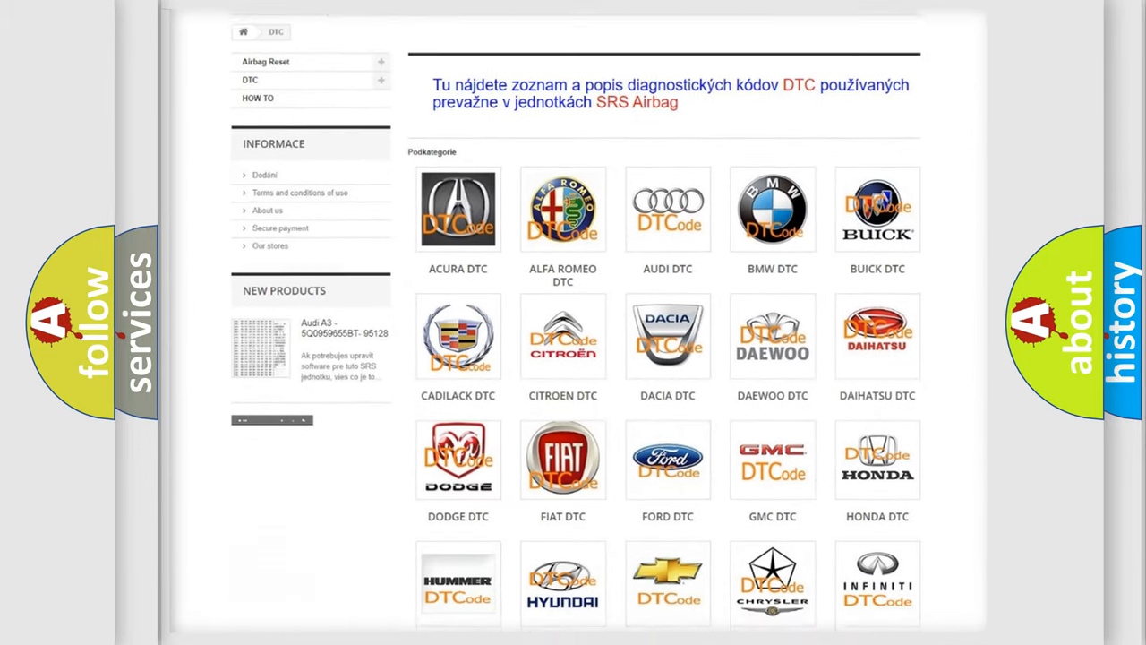
pyautogui.scroll(-3)
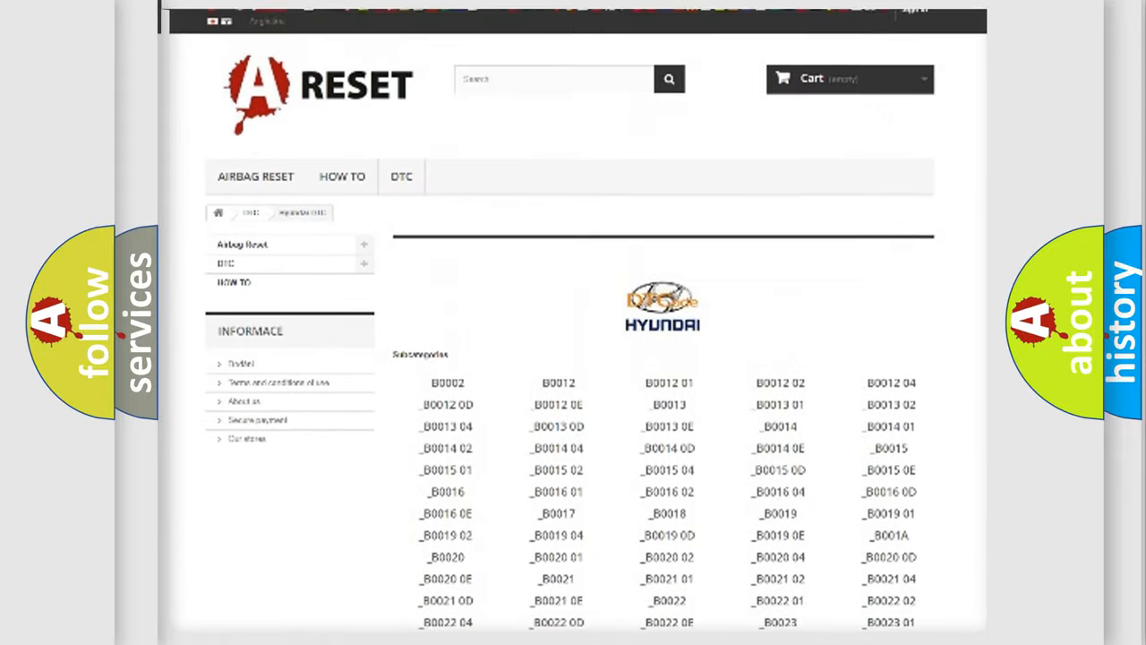
pyautogui.scroll(3)
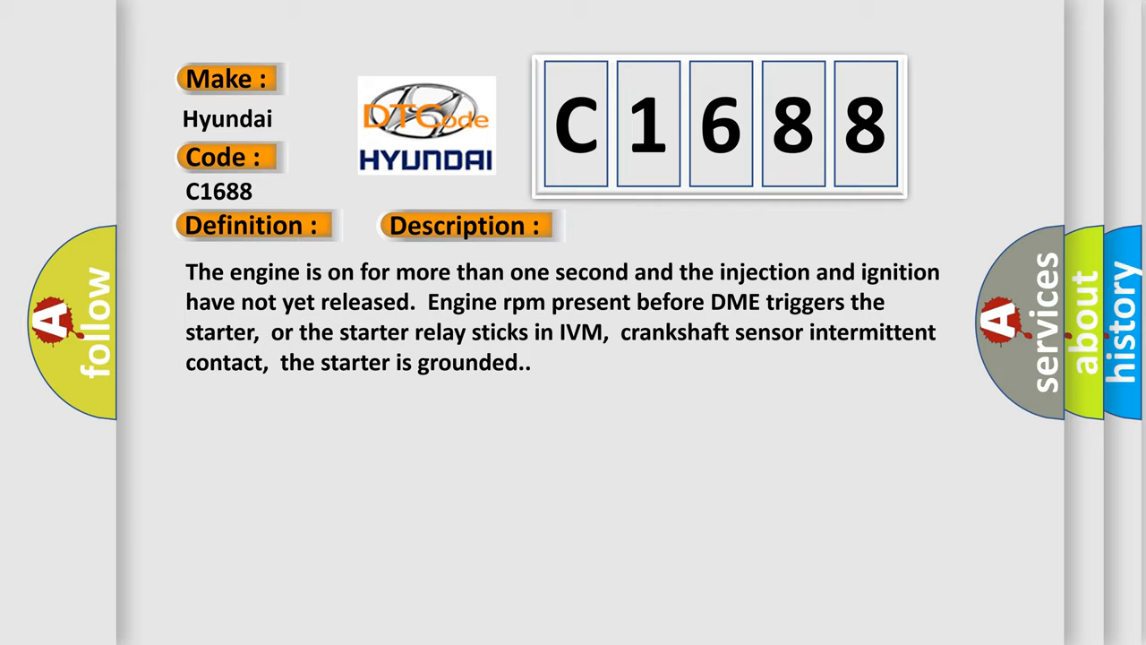
# Reveal the C1688 Cause text: check starter and starter relay; DME has failed
pyautogui.click(658, 225)
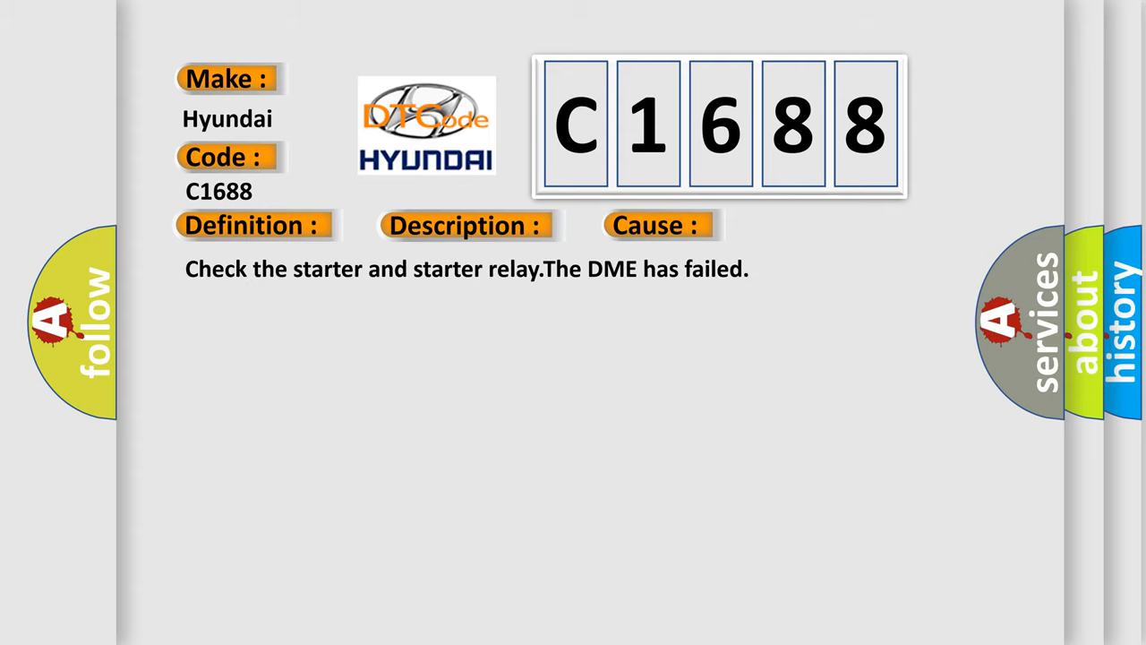